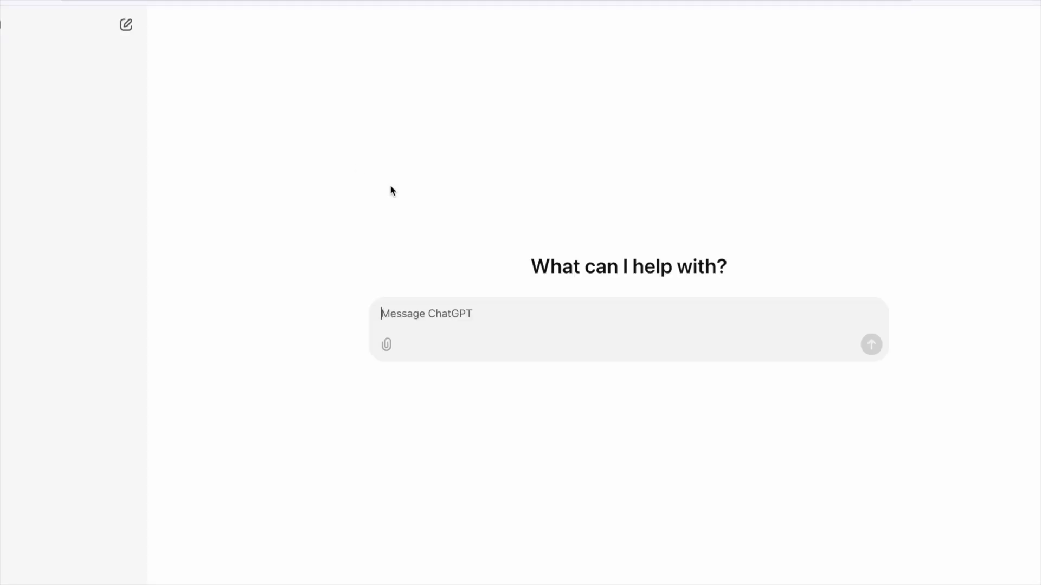
# Send the 'goldilocks' request and scroll through the generated story and image prompts.
pyautogui.rightClick(426, 313)
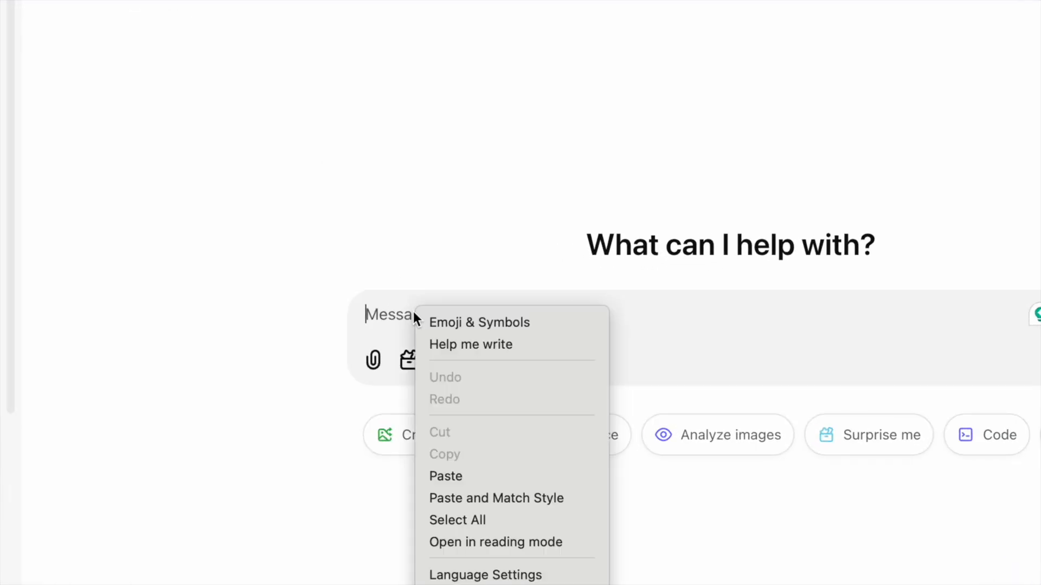
pyautogui.write('goldilocks story and image prompts')
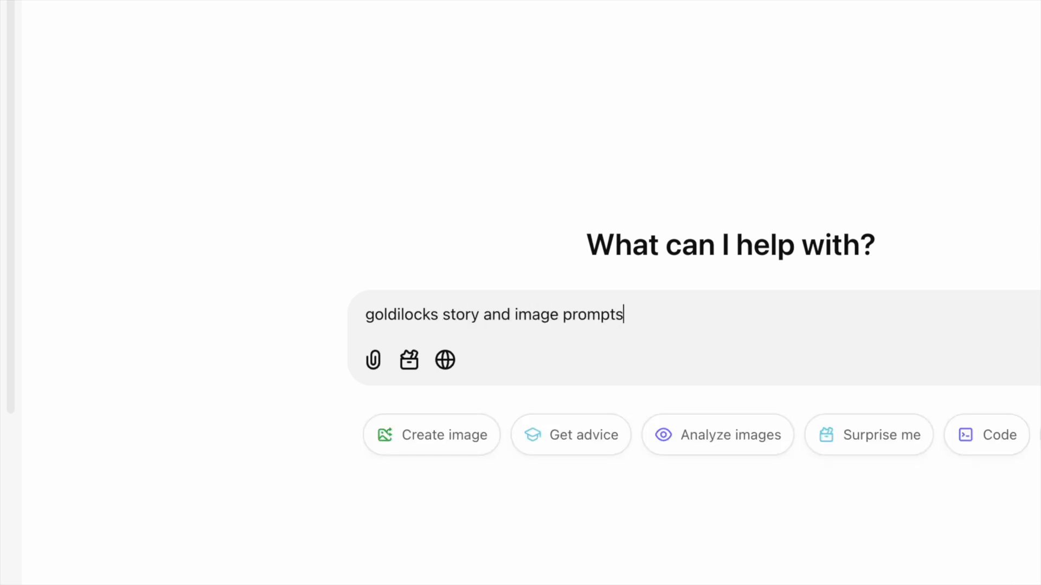
pyautogui.press('enter')
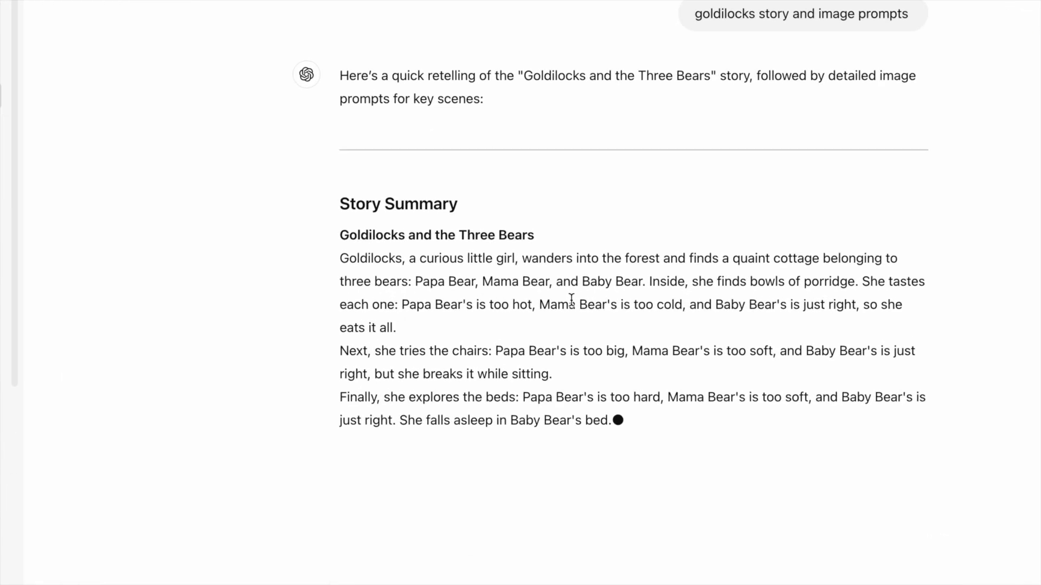
pyautogui.scroll(-3)
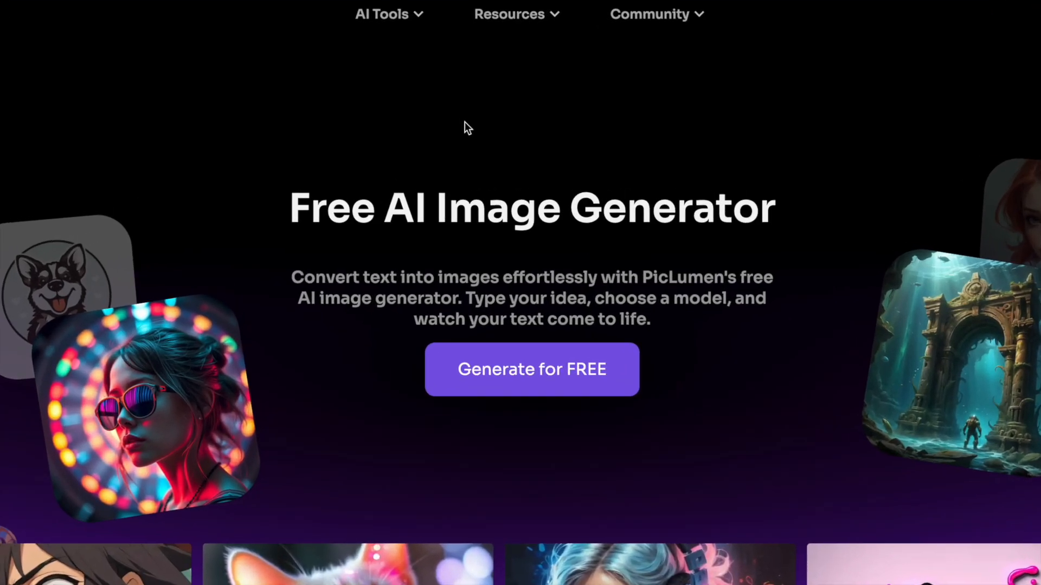
# Enter the free generator and sign in with a Google account.
pyautogui.click(531, 368)
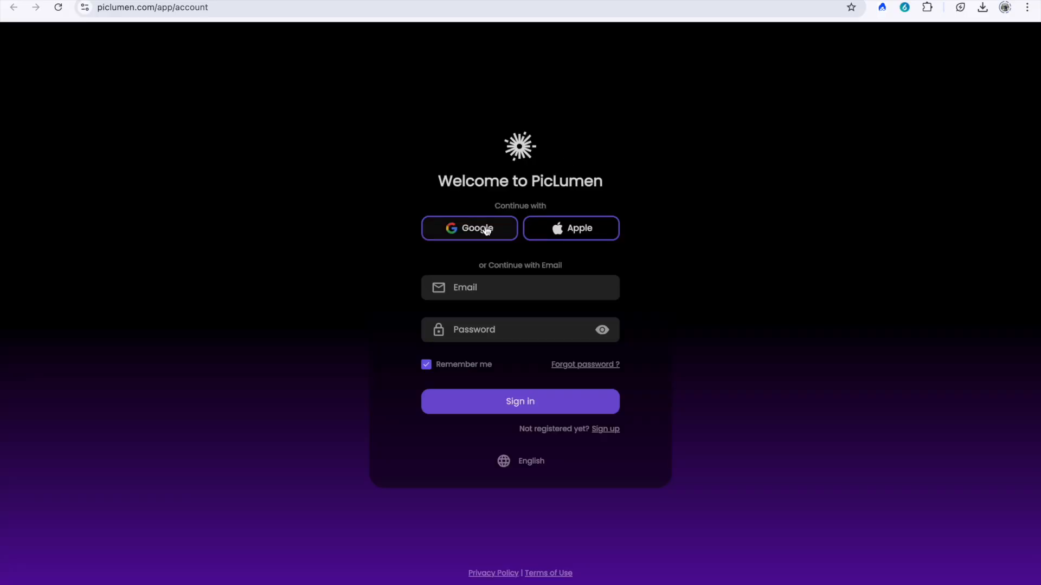
pyautogui.click(468, 229)
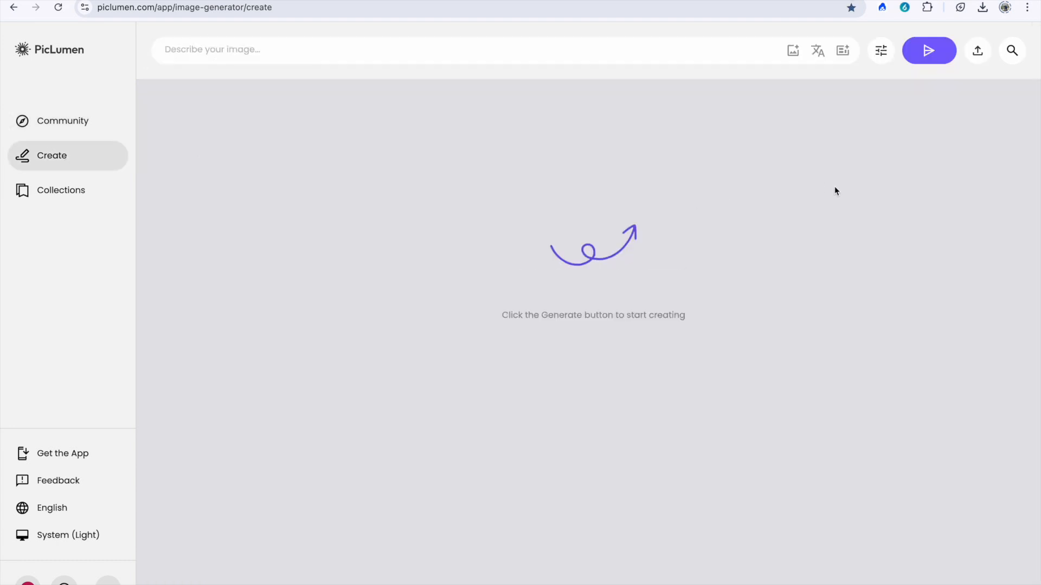
# Enter the 12-year-old girl in yellow at a study table prompt, 16:9 aspect ratio, FLUX.1-schnell model.
pyautogui.click(880, 51)
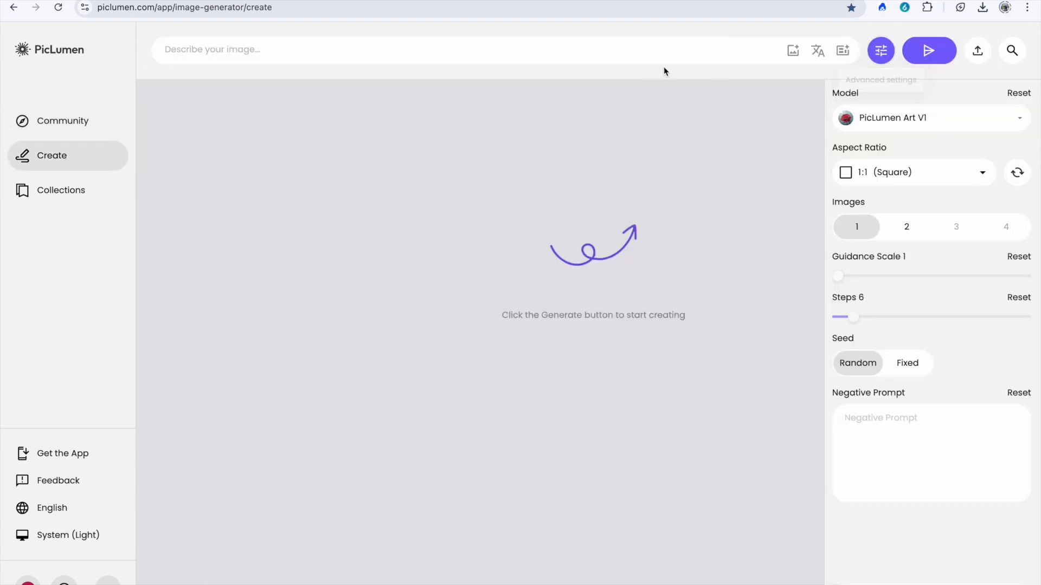
pyautogui.write('12-year-old girl wearing yellow color clothes, hair band, sitting on the Study table in the study room and smiling and imagining to write something on the book, pen in hand, bookshelf and standing lamp, plants, background. Pixar 4K')
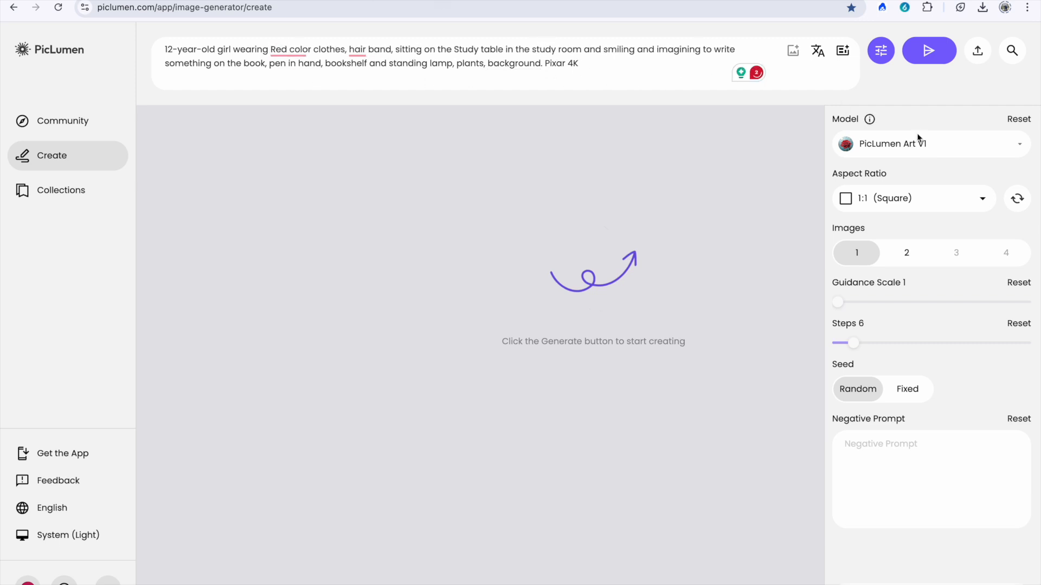
pyautogui.click(913, 197)
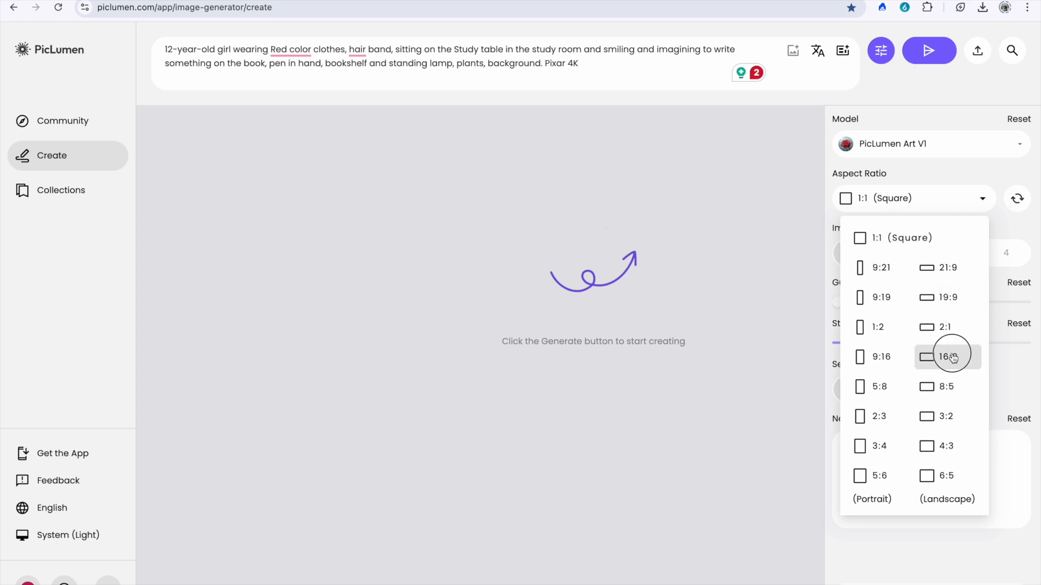
pyautogui.click(929, 144)
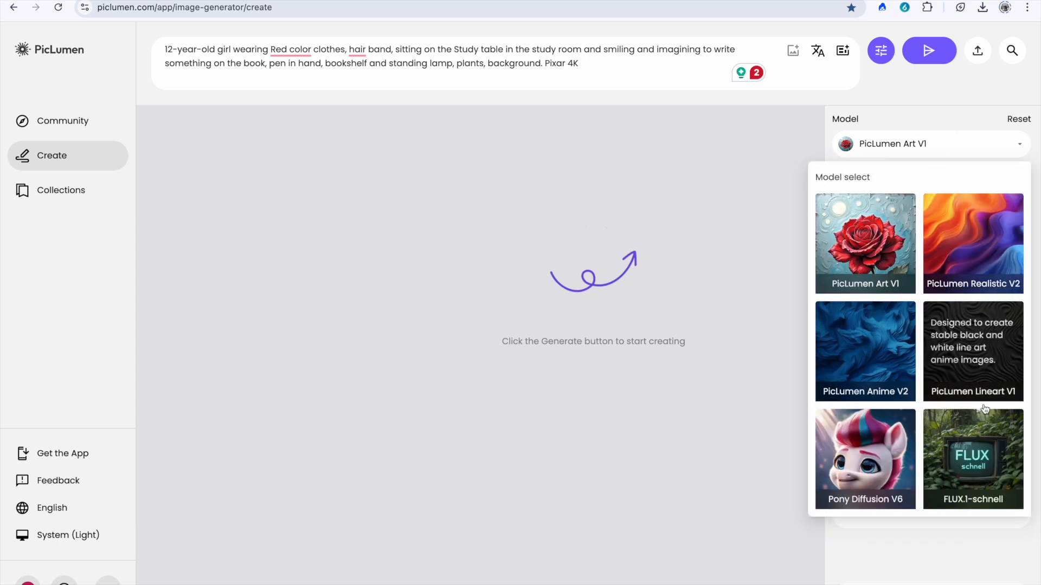
pyautogui.click(972, 459)
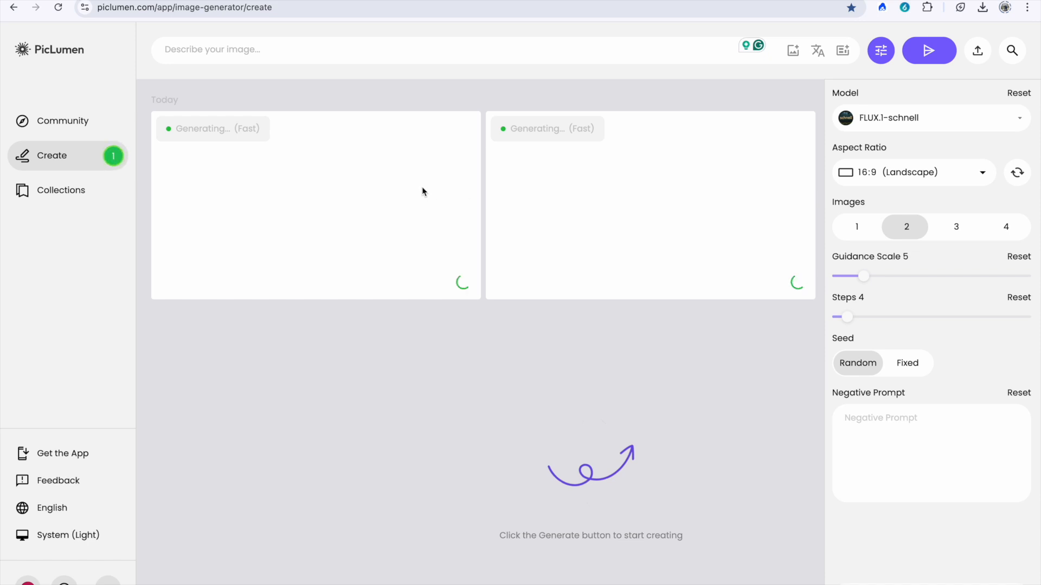
pyautogui.moveTo(447, 165)
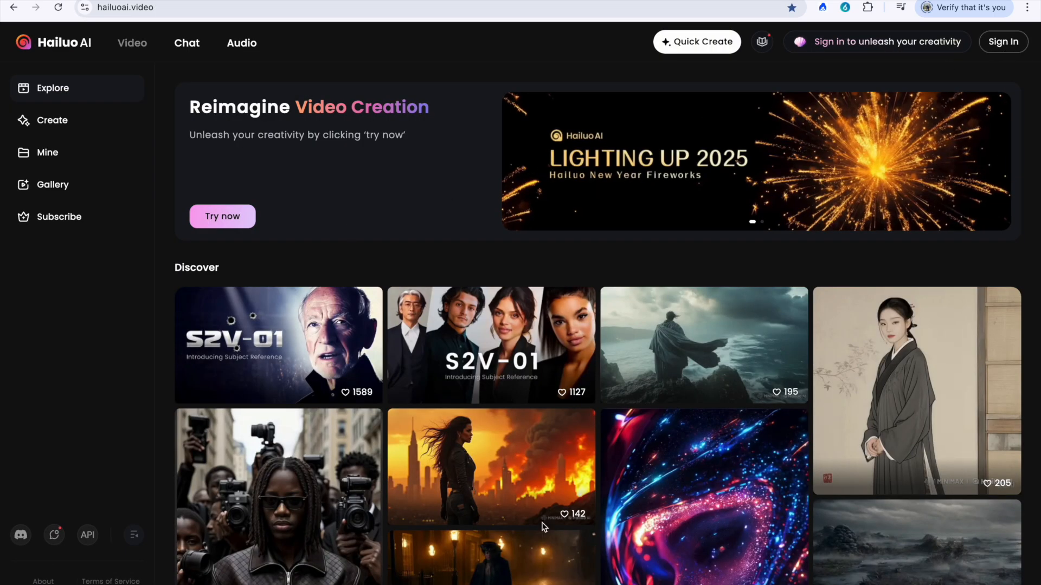
# Sign in to Hailuo AI with a Google account.
pyautogui.click(1001, 41)
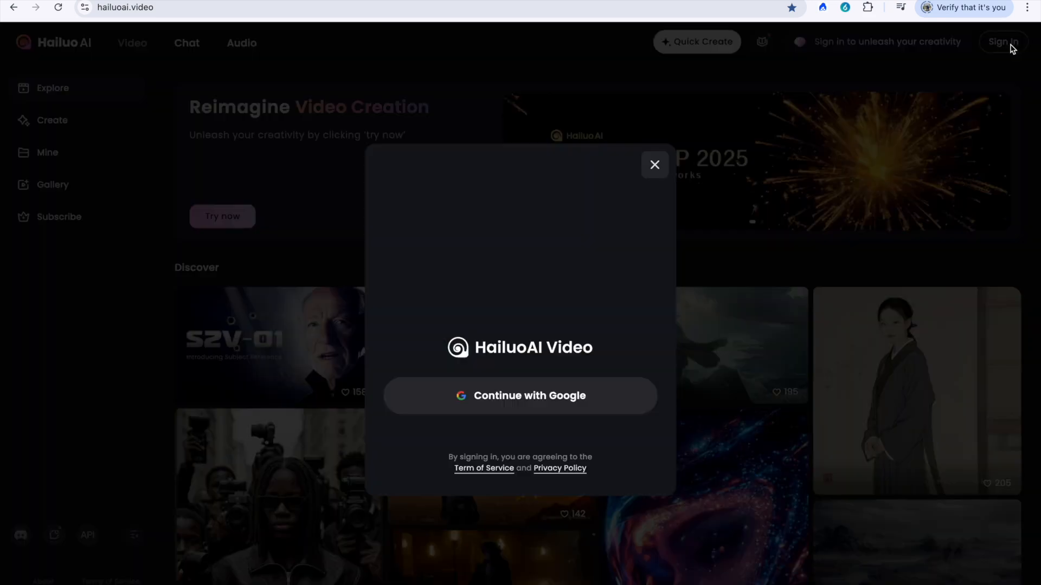
pyautogui.click(520, 395)
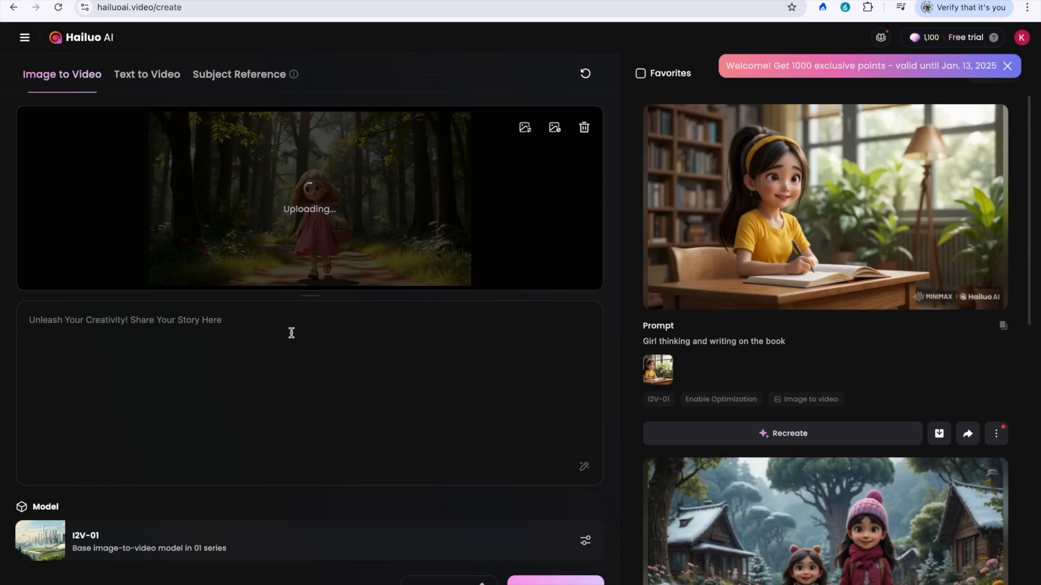
# Enter the prompt 'Girl walking in the jungle smile on her face' and generate the video.
pyautogui.write('G')
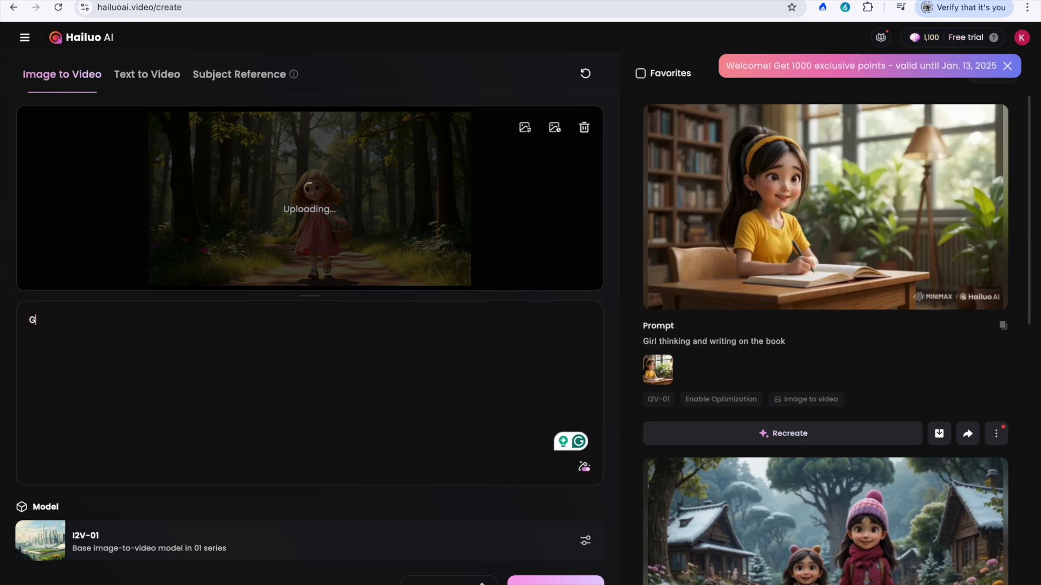
pyautogui.write('irl walking in the ju')
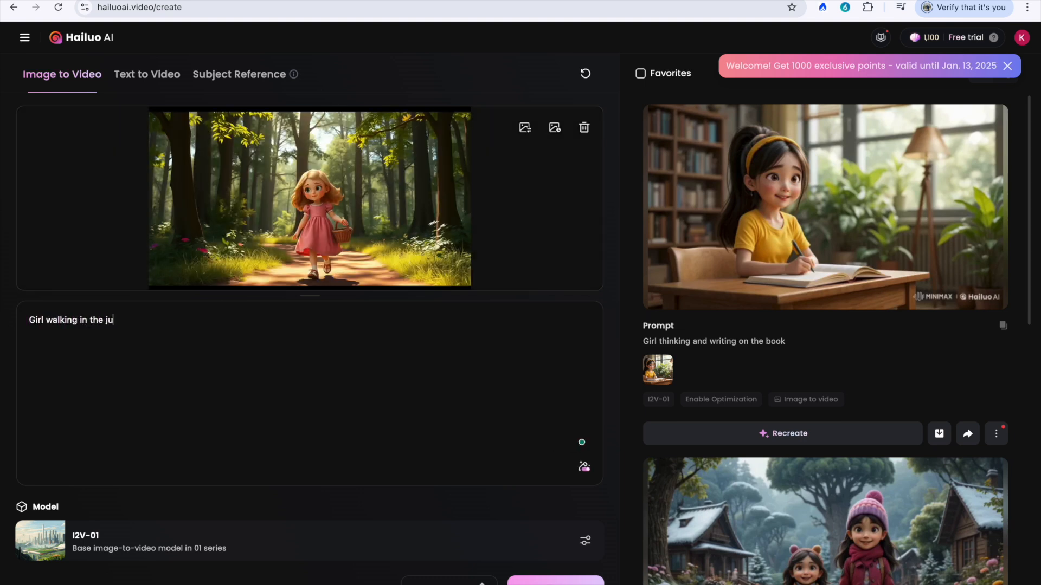
pyautogui.write('ngle smile o')
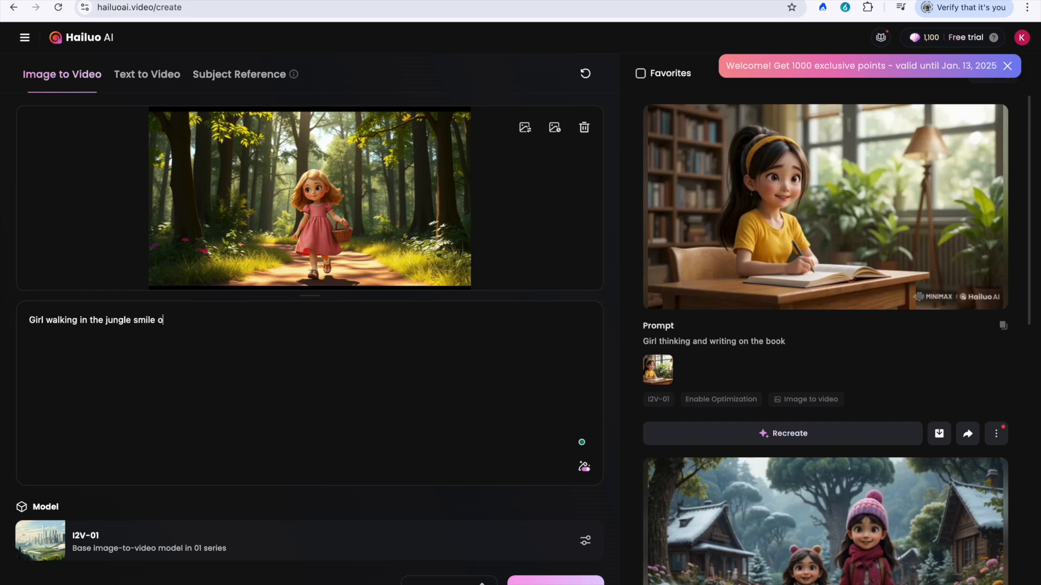
pyautogui.write('n her face')
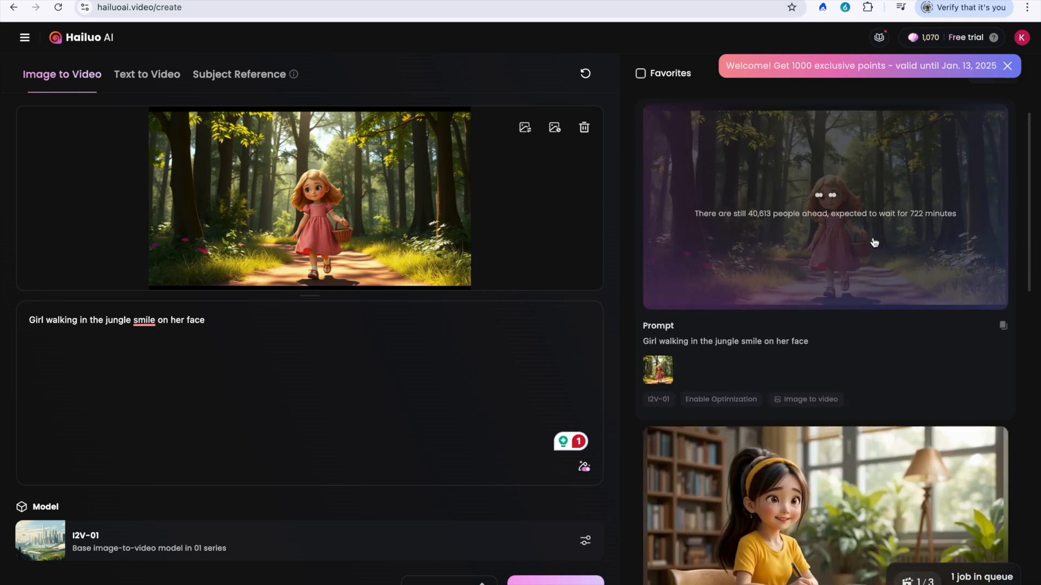
pyautogui.click(132, 7)
pyautogui.write('elevenlabs.io')
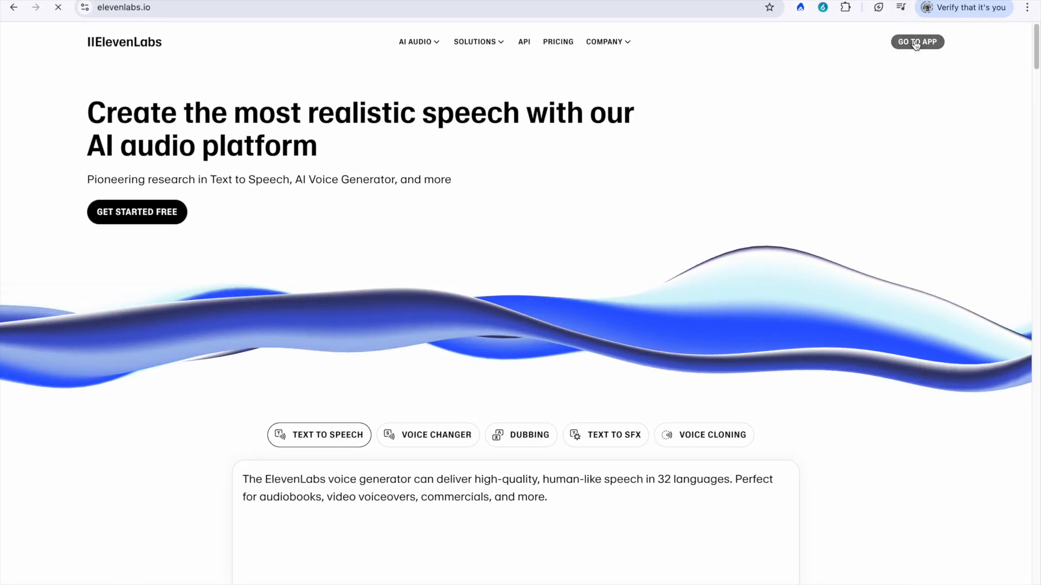
# Enter the ElevenLabs app from the home page header.
pyautogui.click(916, 41)
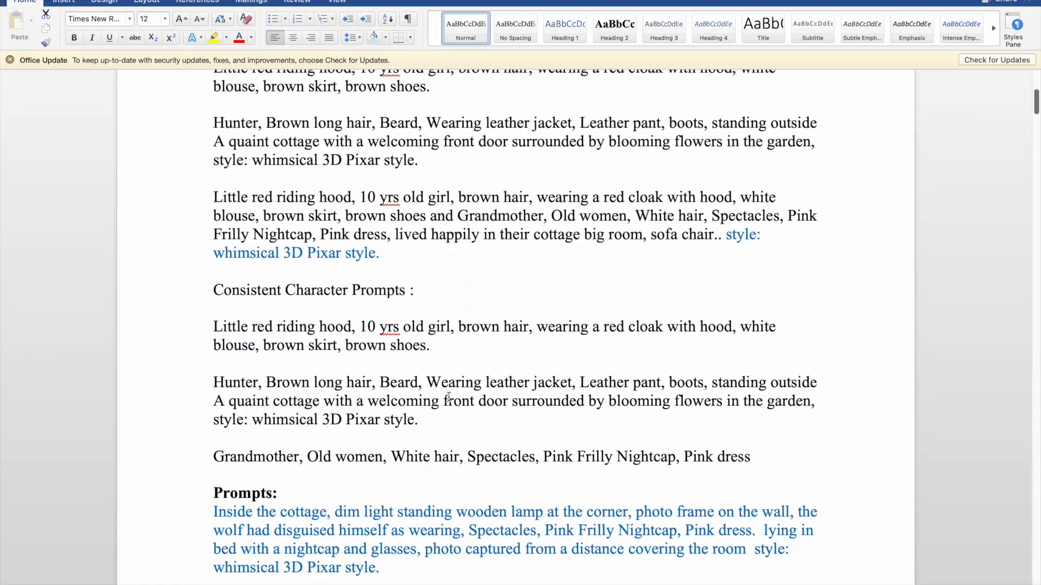
pyautogui.scroll(-3)
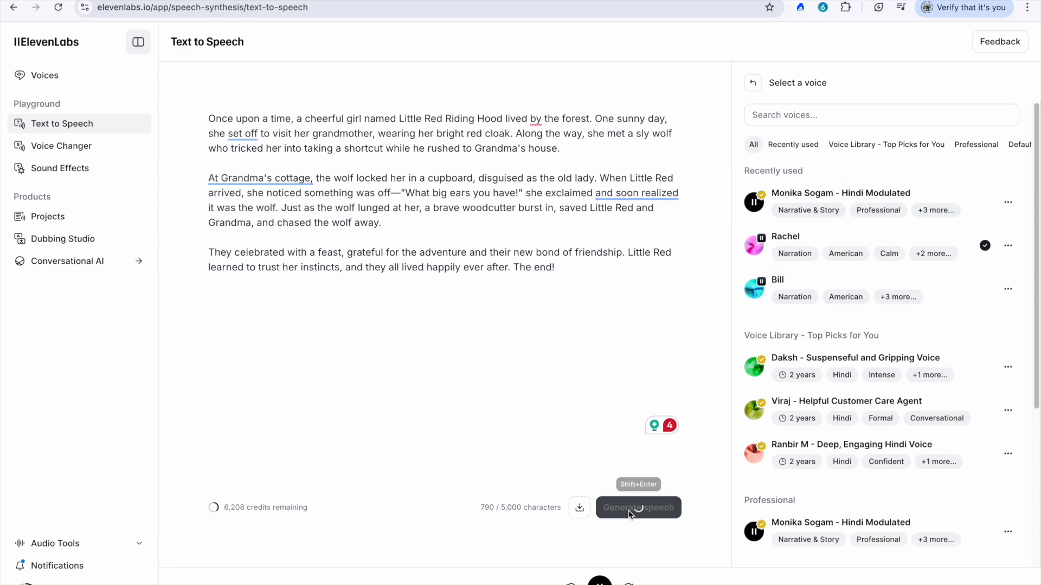
# Generate the spoken narration of the Little Red Riding Hood story.
pyautogui.click(638, 507)
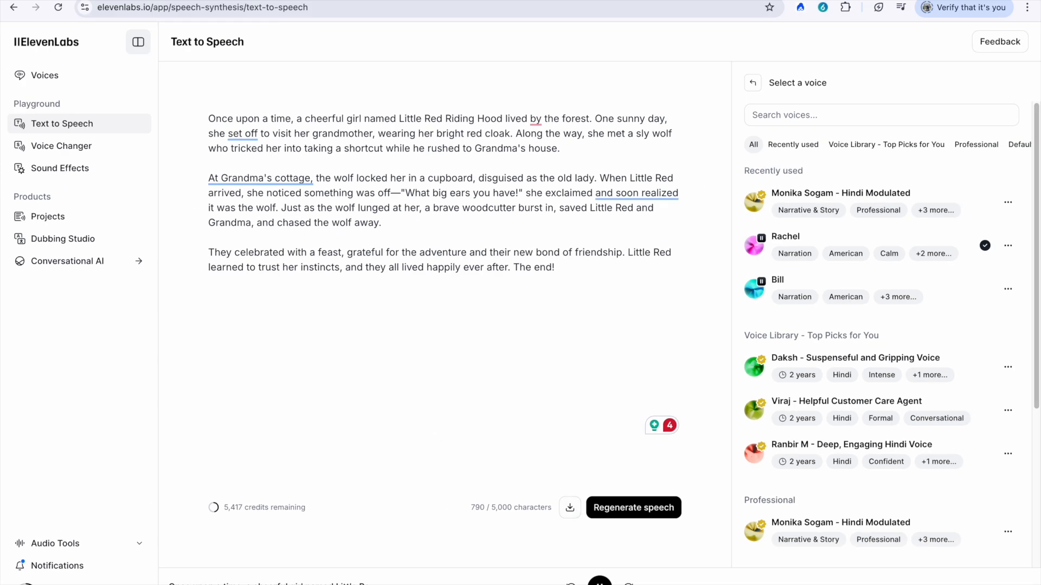
pyautogui.moveTo(661, 583)
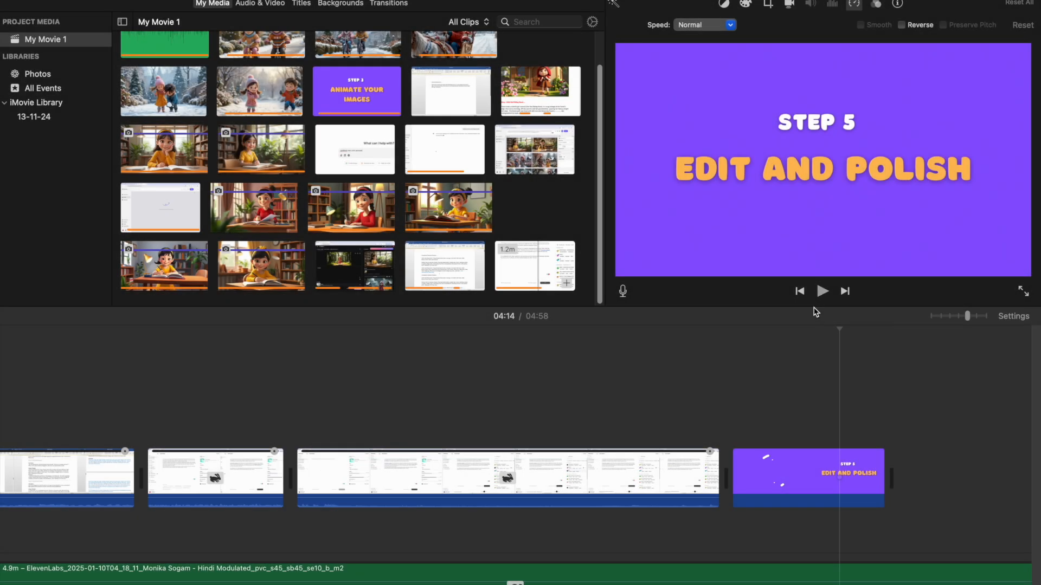
# Play the end of the movie timeline, then switch to the Transitions browser.
pyautogui.click(821, 291)
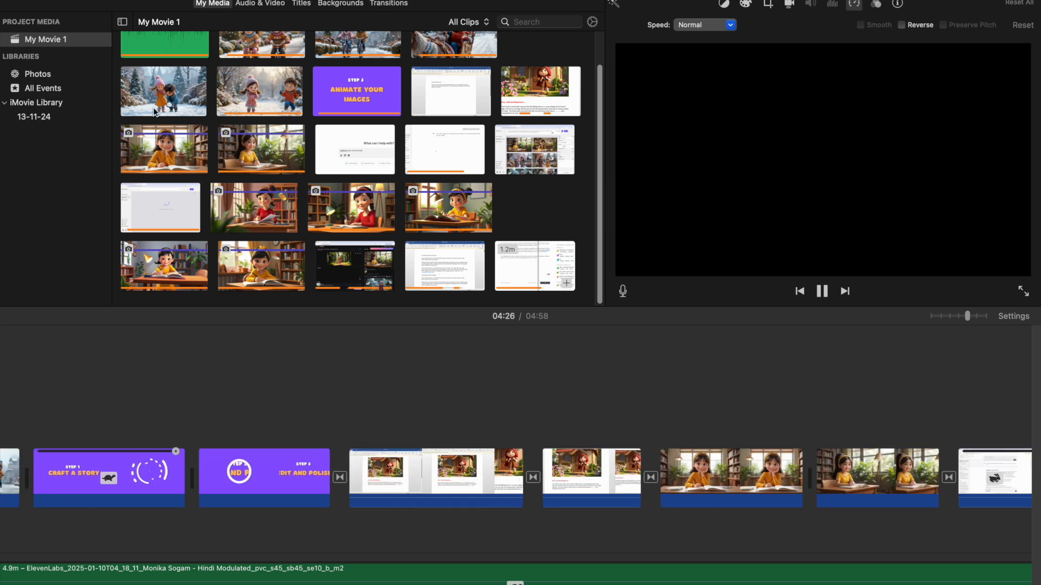
pyautogui.click(388, 3)
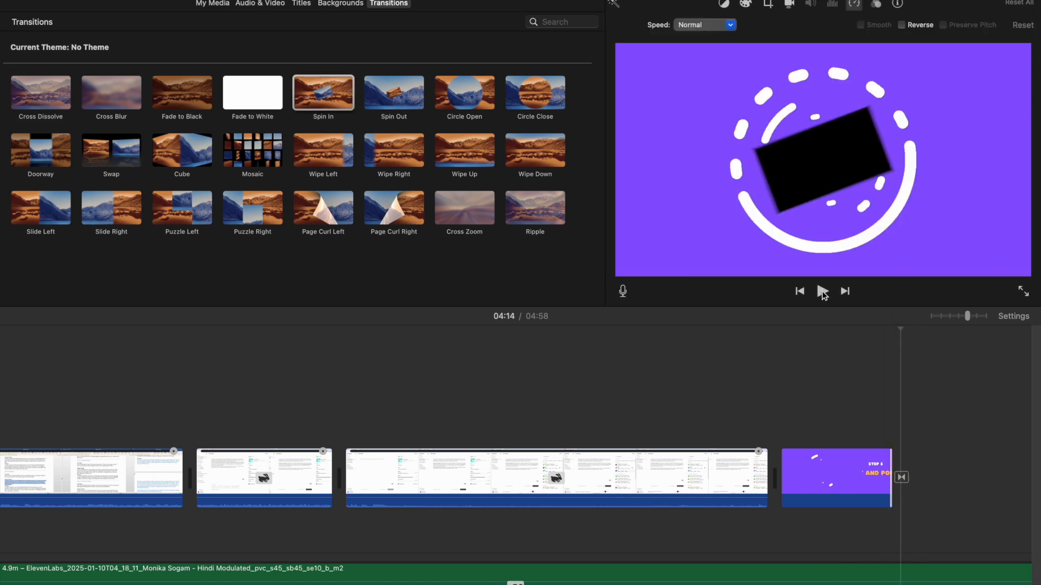
pyautogui.click(820, 290)
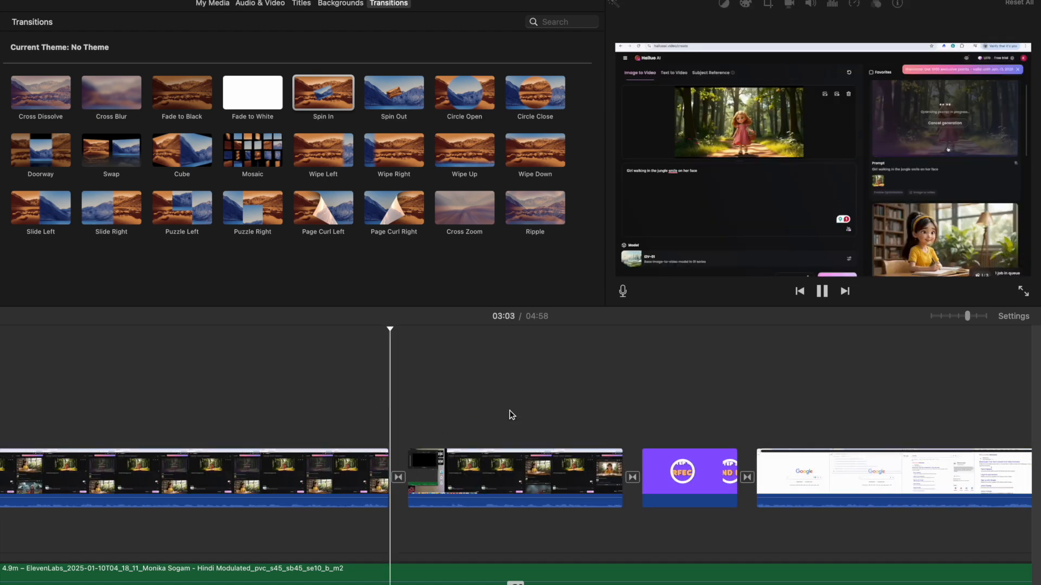
pyautogui.moveTo(830, 295)
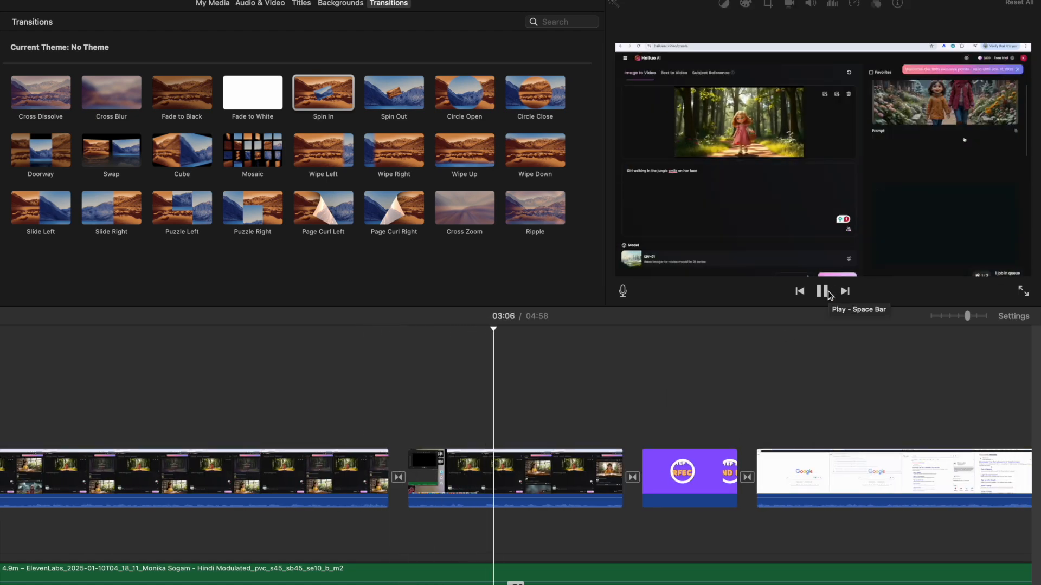